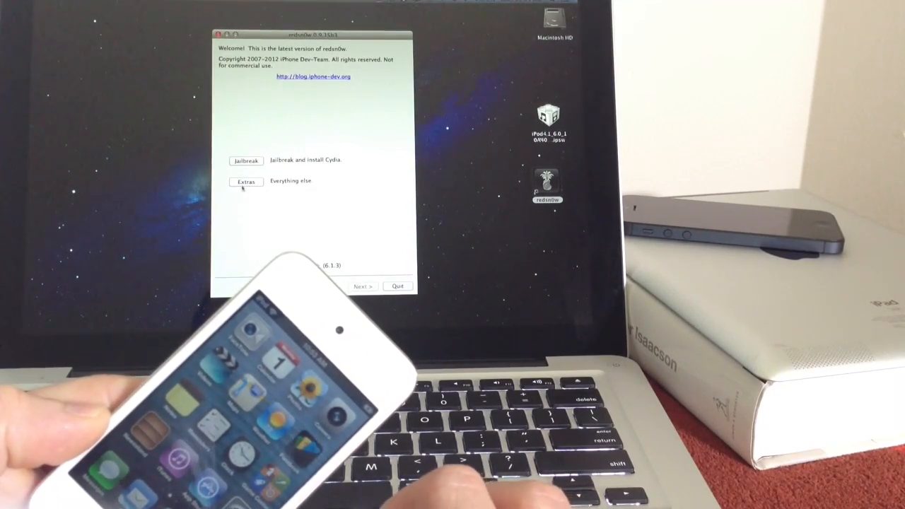
Select the 6.0.1 IPSW from Extras and confirm redsn0w's firmware identification
click(246, 181)
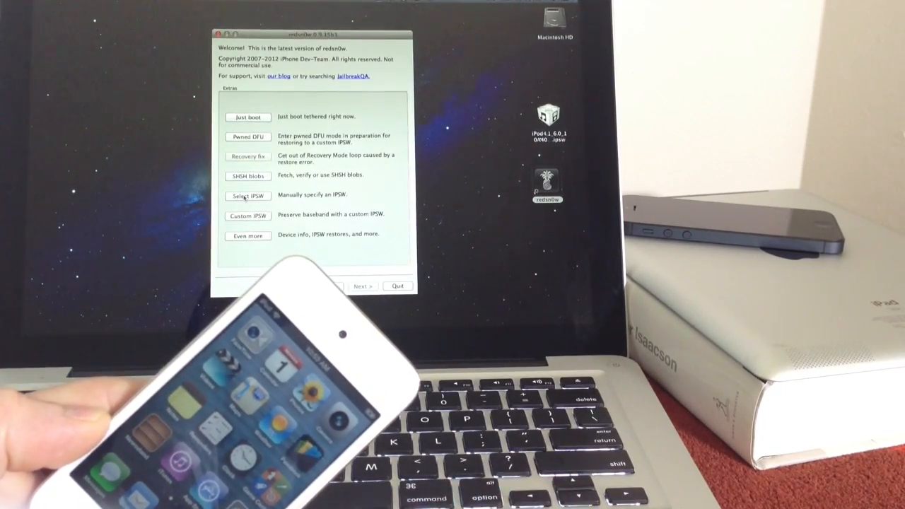
click(247, 195)
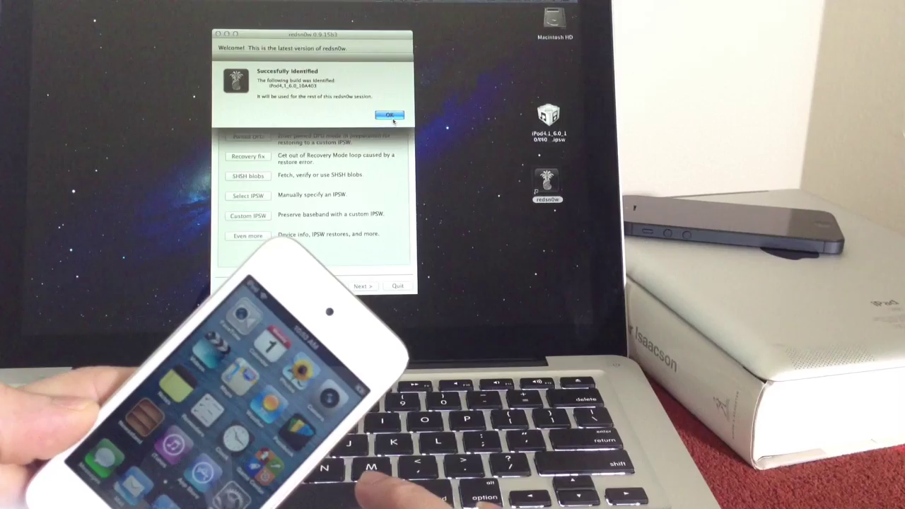
click(388, 114)
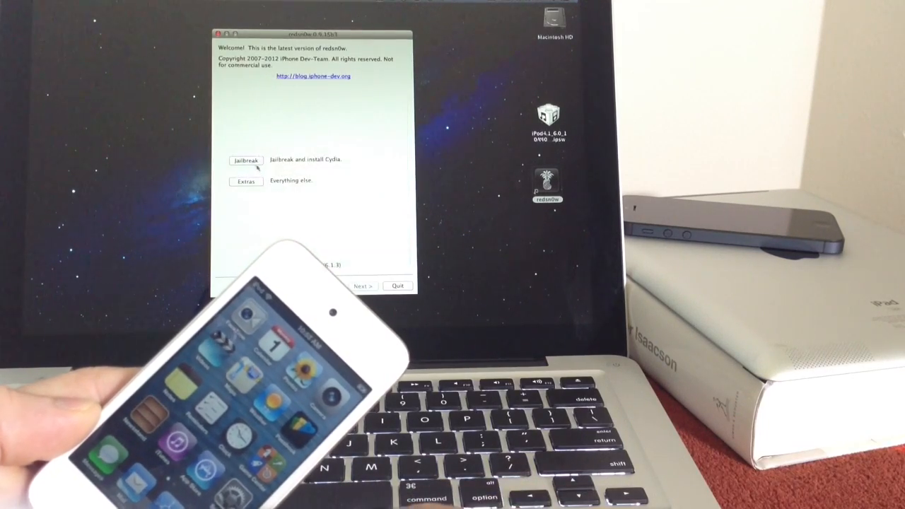
Start the jailbreak, bringing up the Prepare to enter DFU mode instructions
click(246, 159)
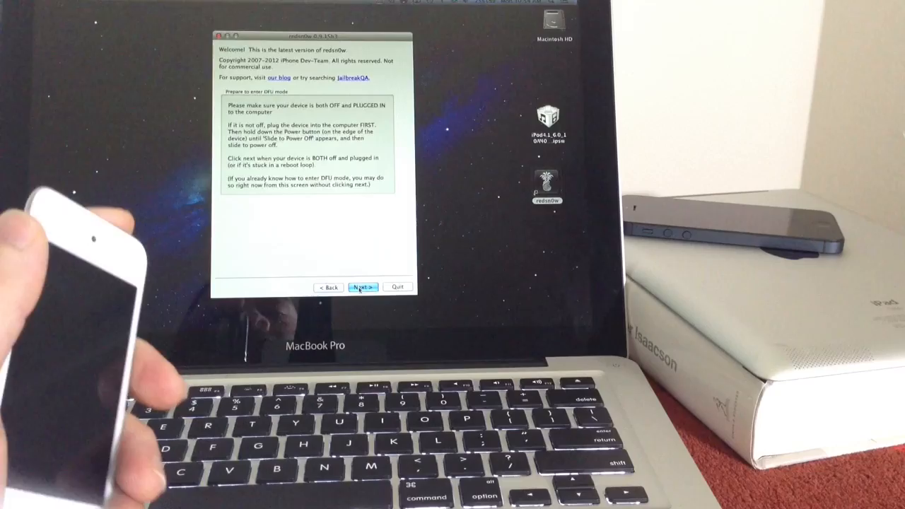
Run the DFU countdown with the iPod off, following the Power and Home button steps
click(362, 287)
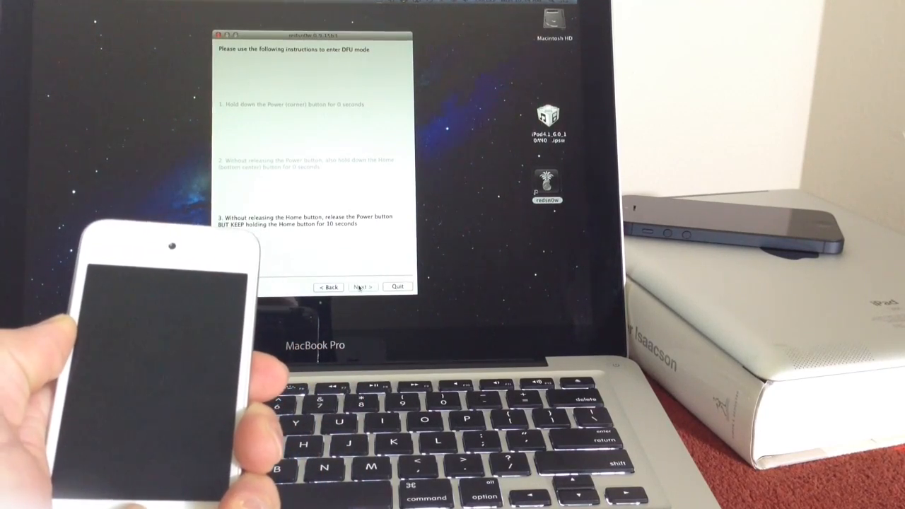
click(362, 285)
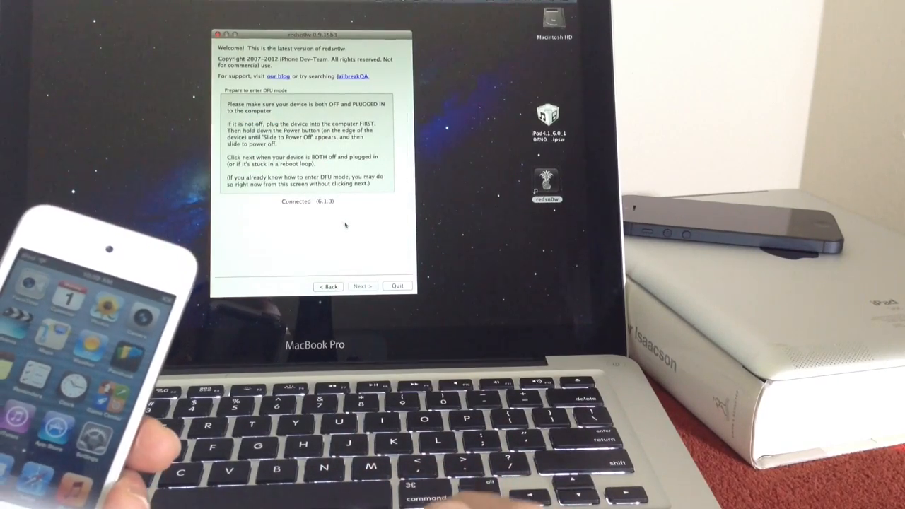
Re-select the IPSW from the Desktop via Extras and confirm identification for a tethered boot
click(327, 285)
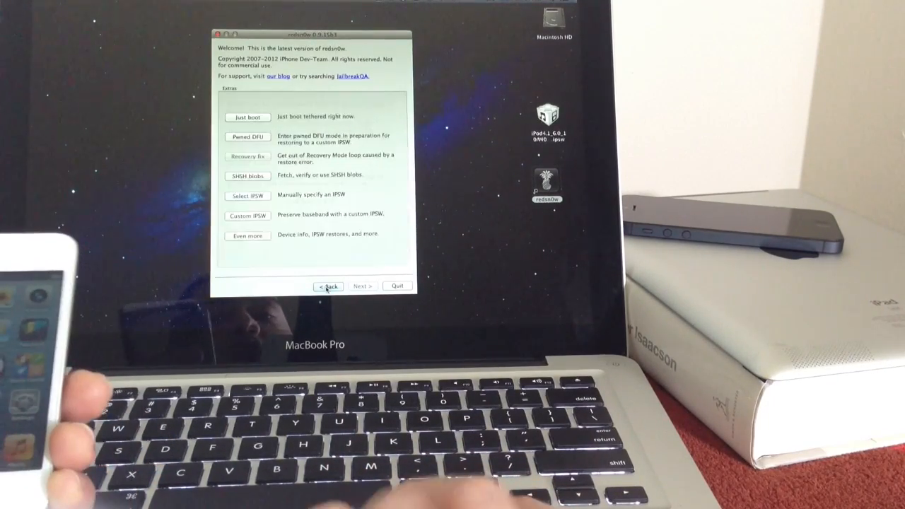
click(247, 195)
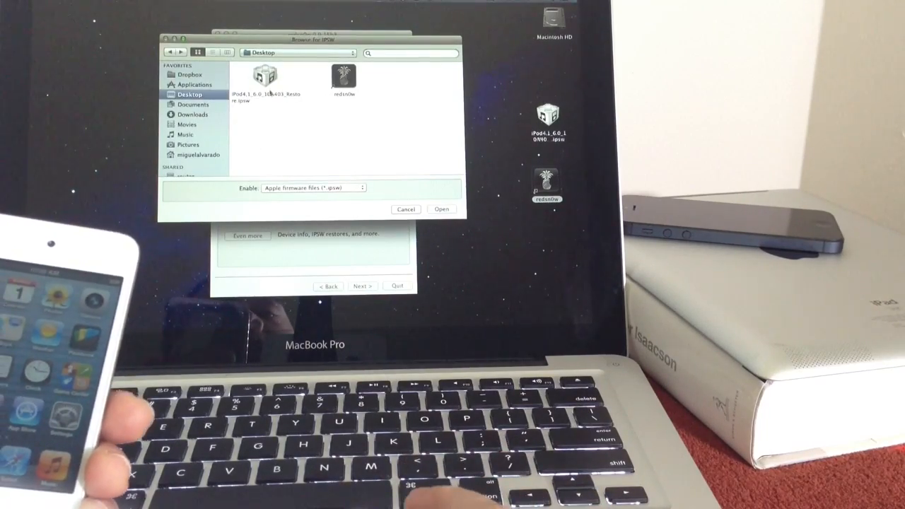
click(441, 210)
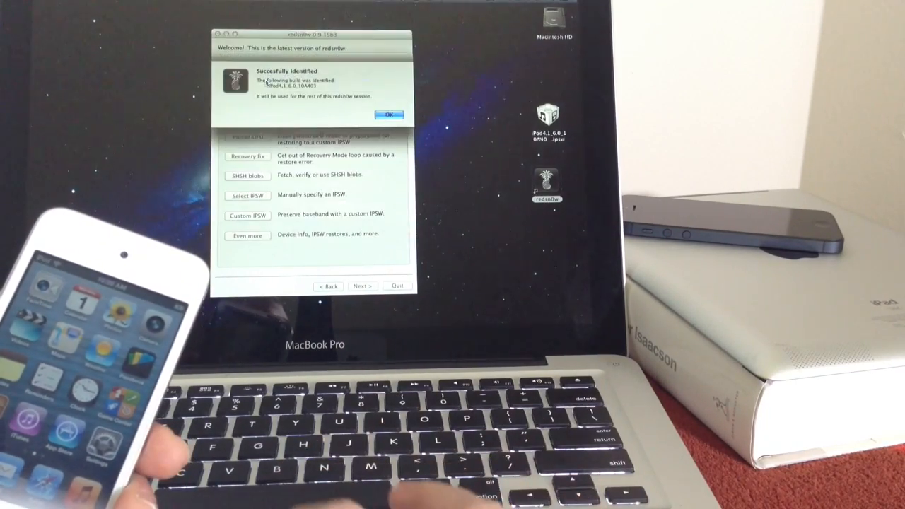
click(389, 114)
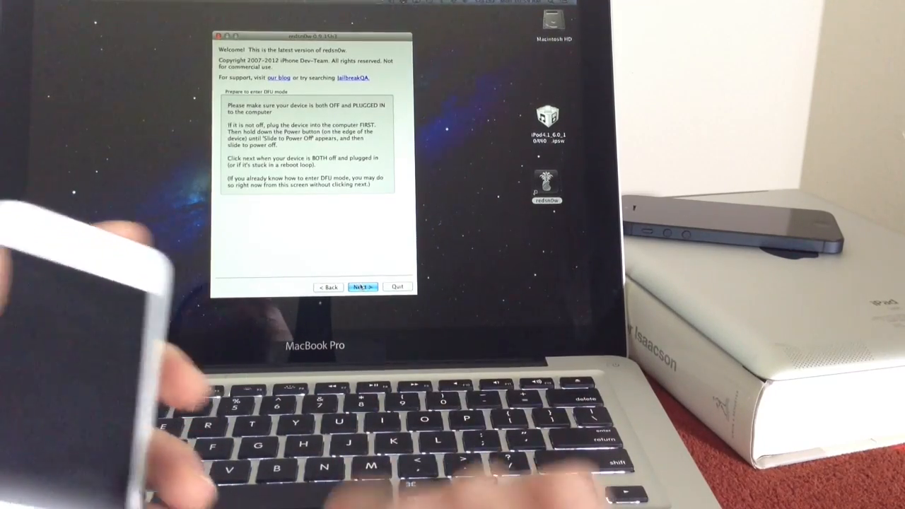
Run the DFU countdown again until redsn0w begins exploiting with limera1n
click(362, 285)
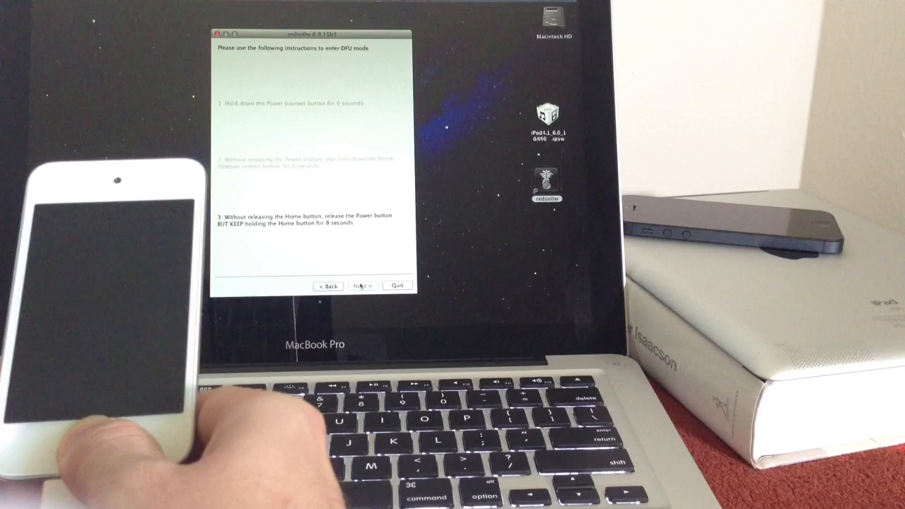
click(362, 285)
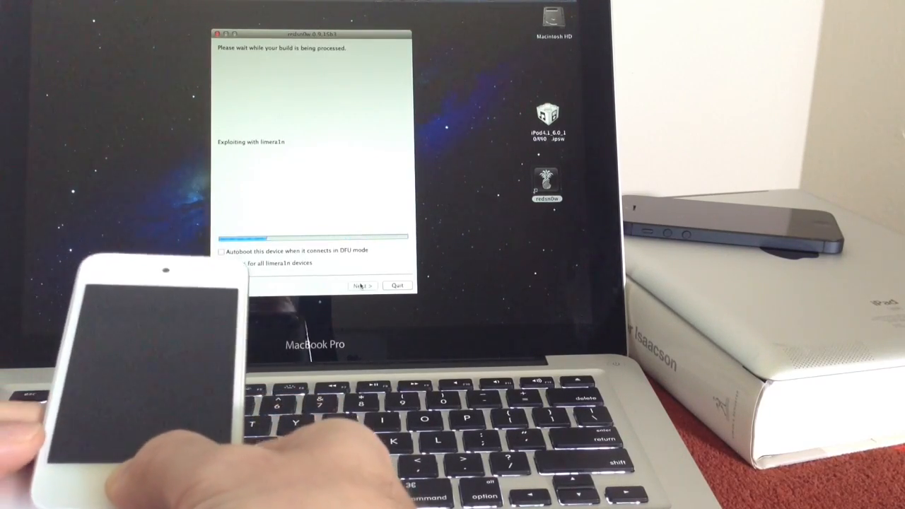